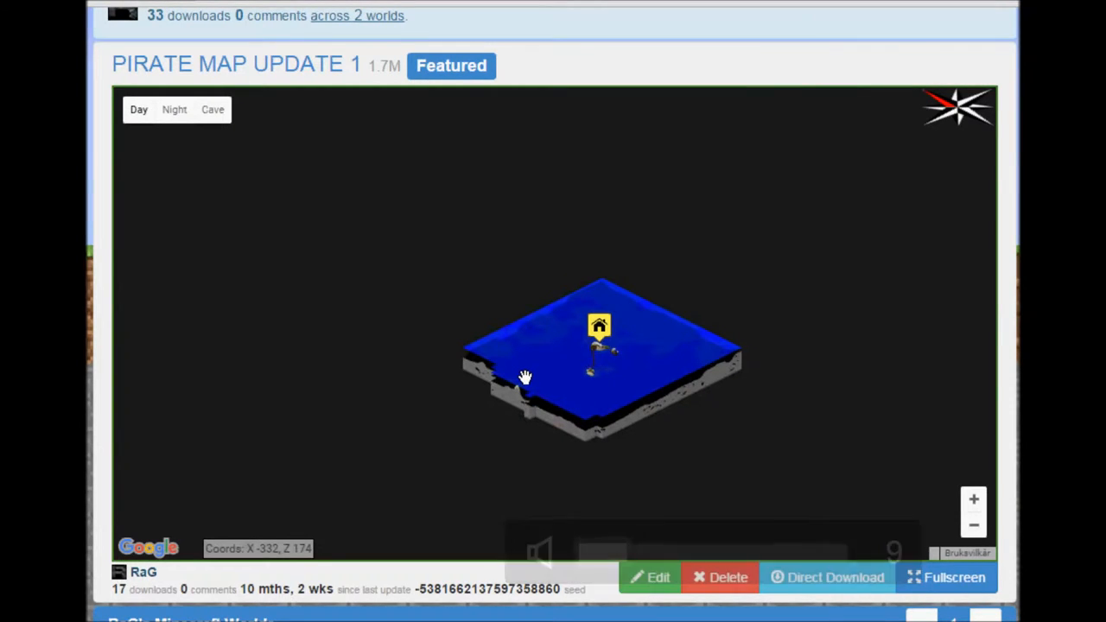
Zoom deep into the ocean and pan toward the island's sandy edge
scroll(up, 3)
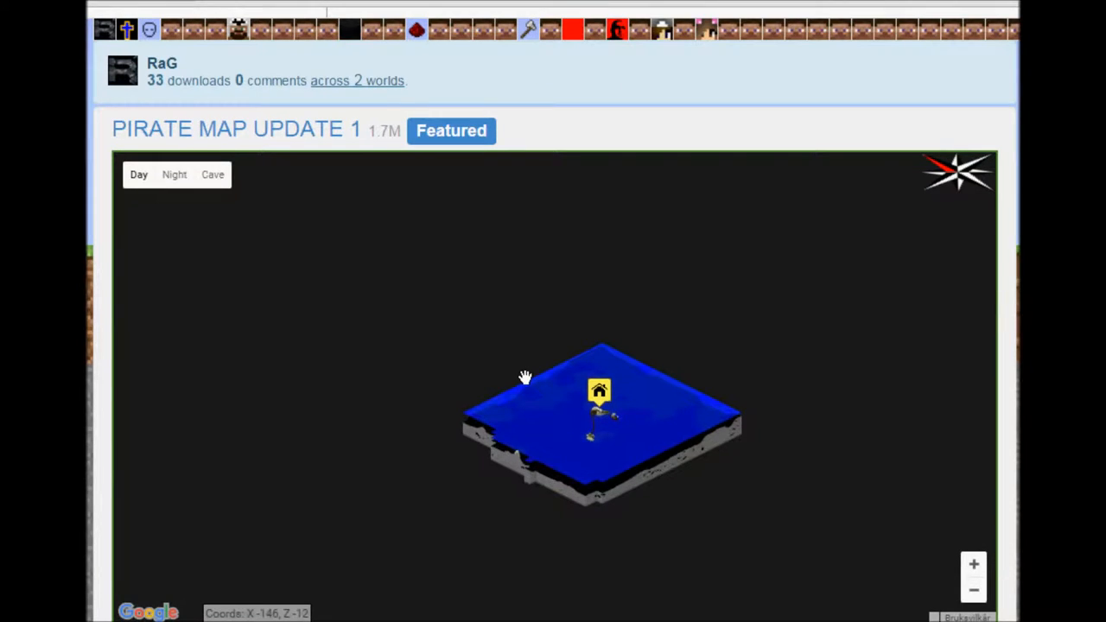
scroll(down, 3)
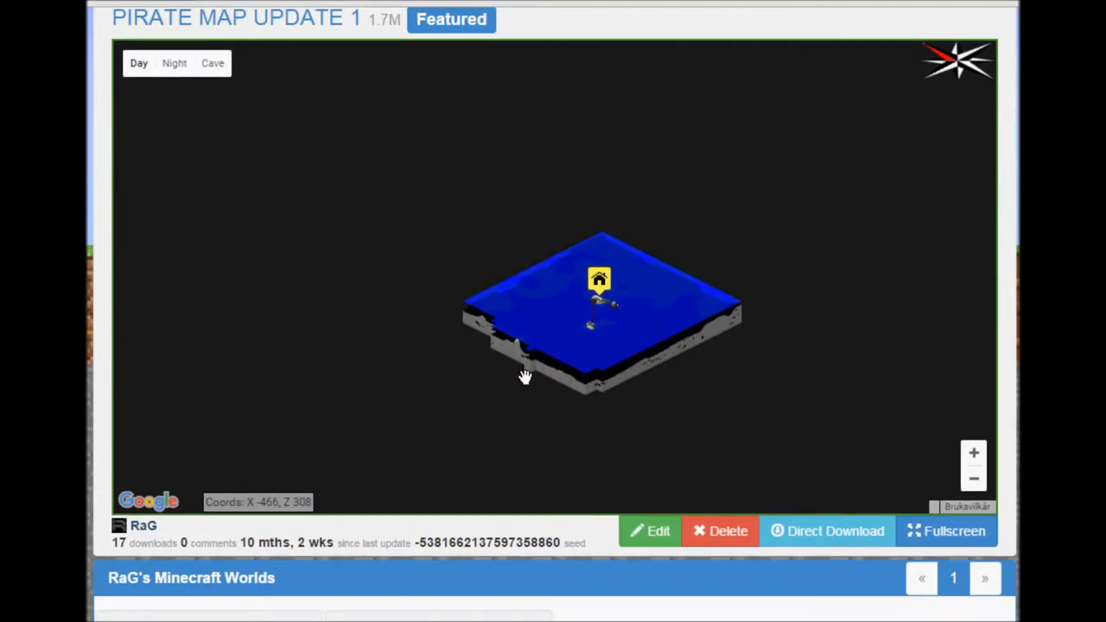
scroll(down, 3)
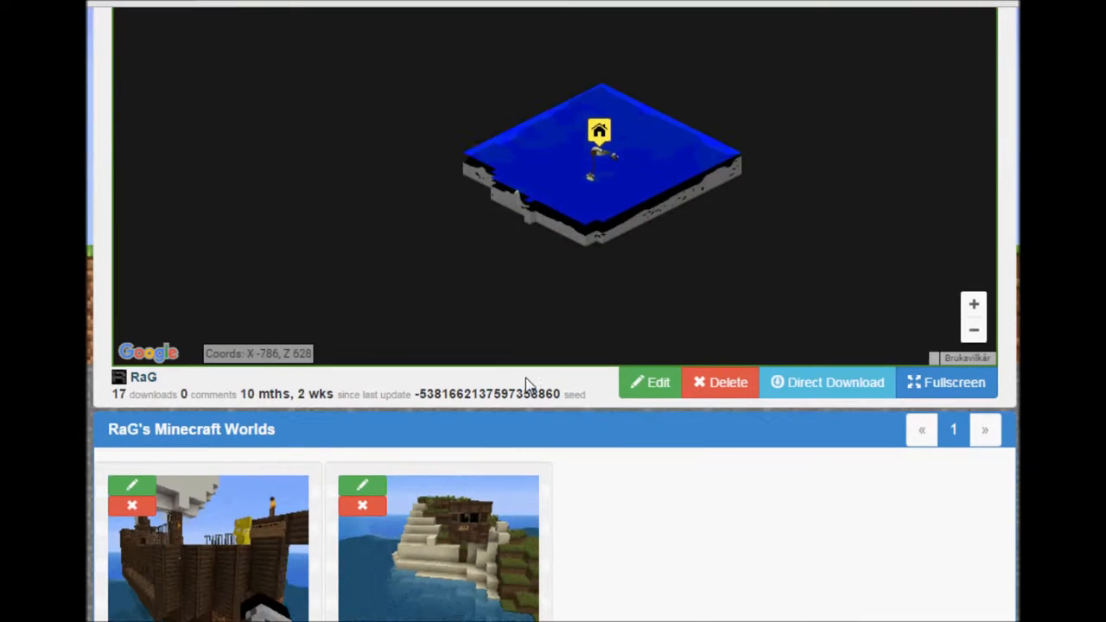
scroll(down, 3)
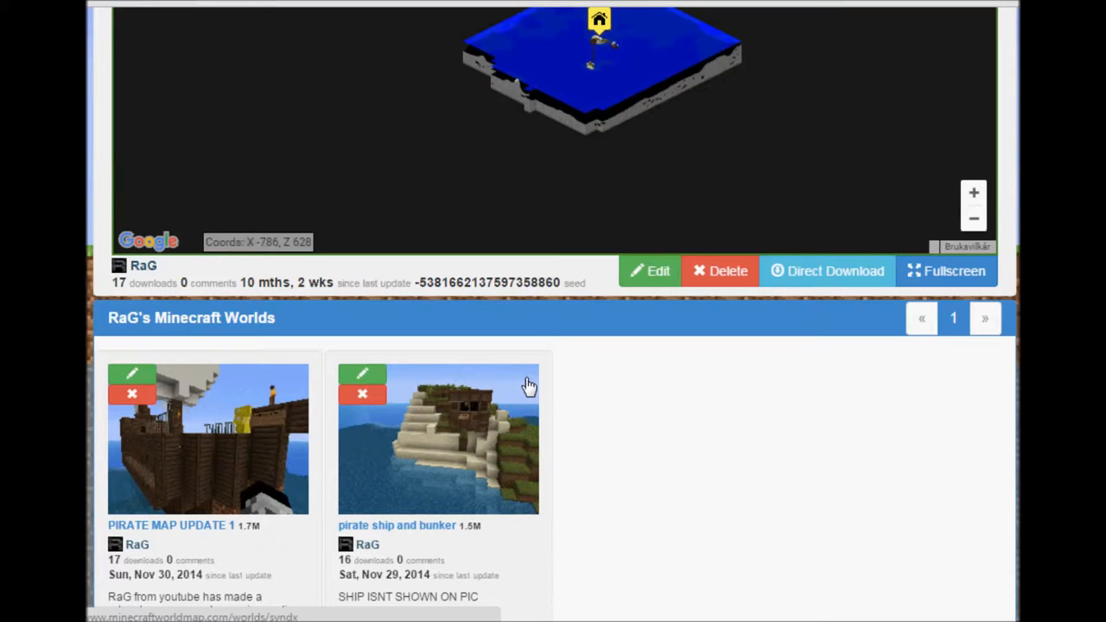
scroll(down, 3)
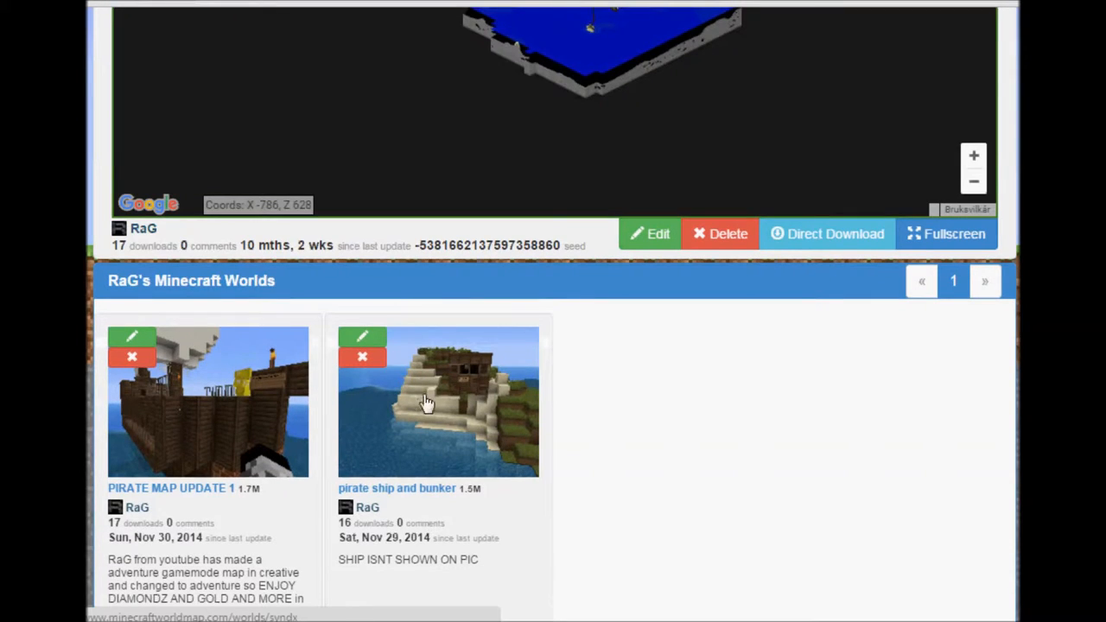
mouse_move(764, 398)
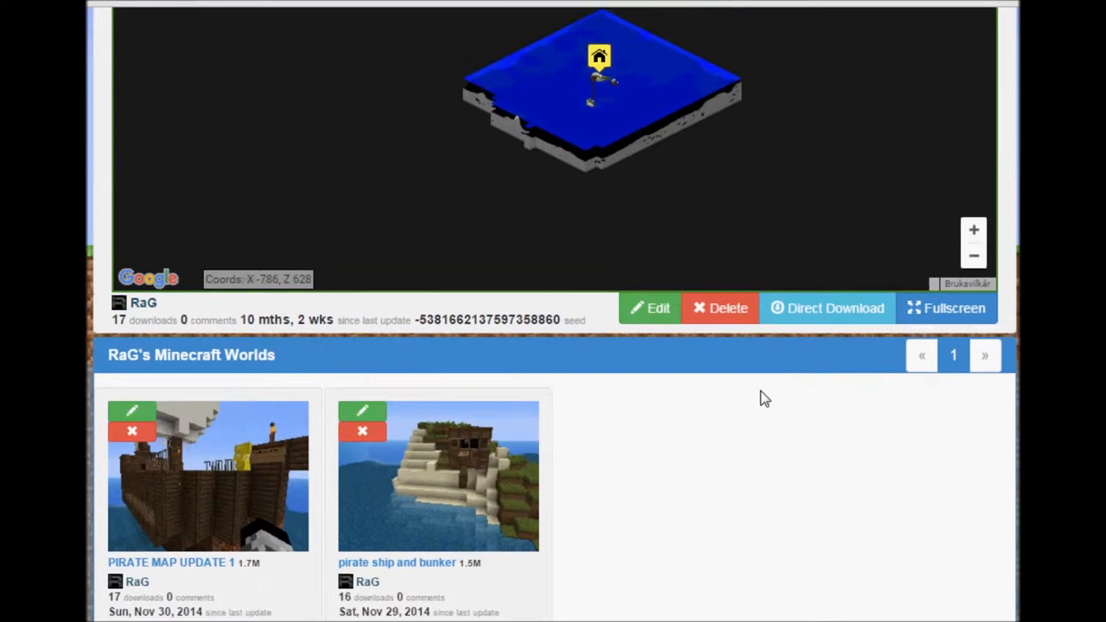
scroll(up, 3)
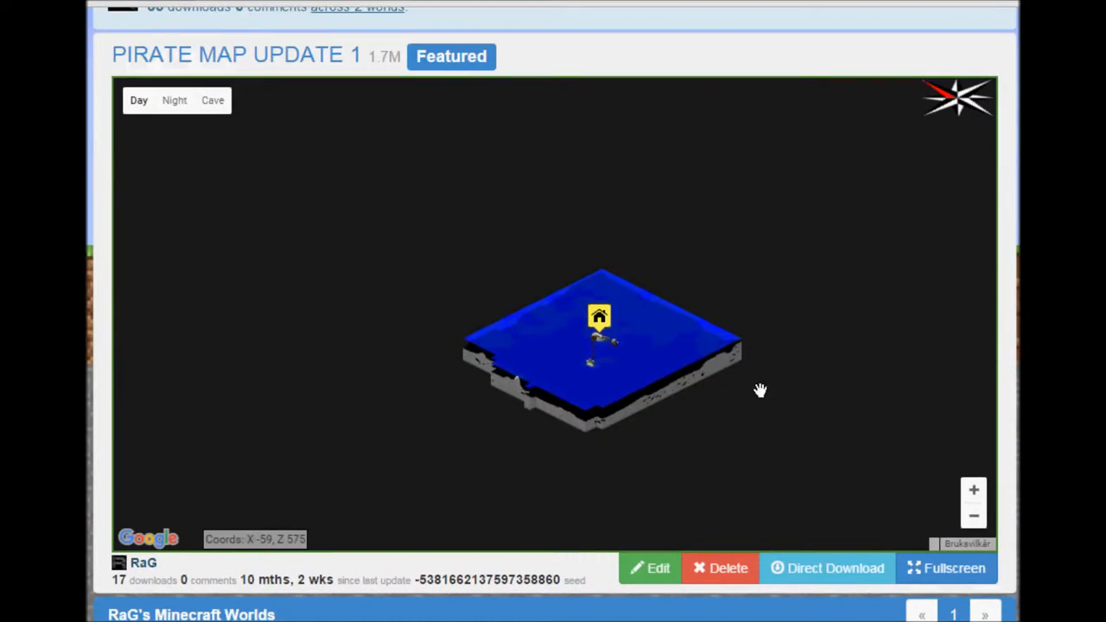
click(974, 490)
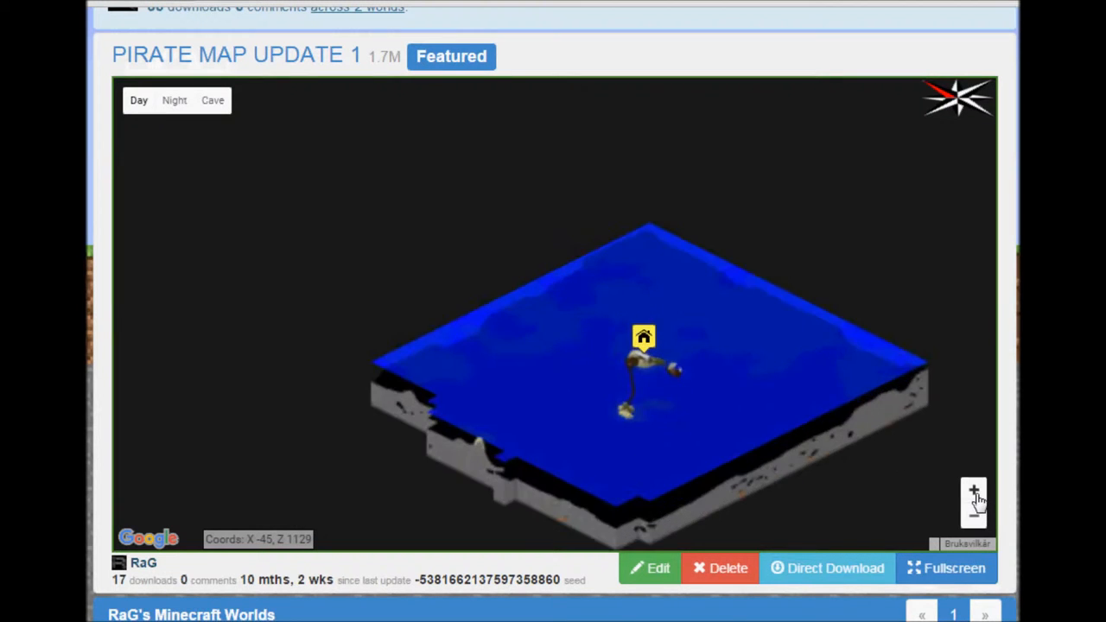
click(973, 491)
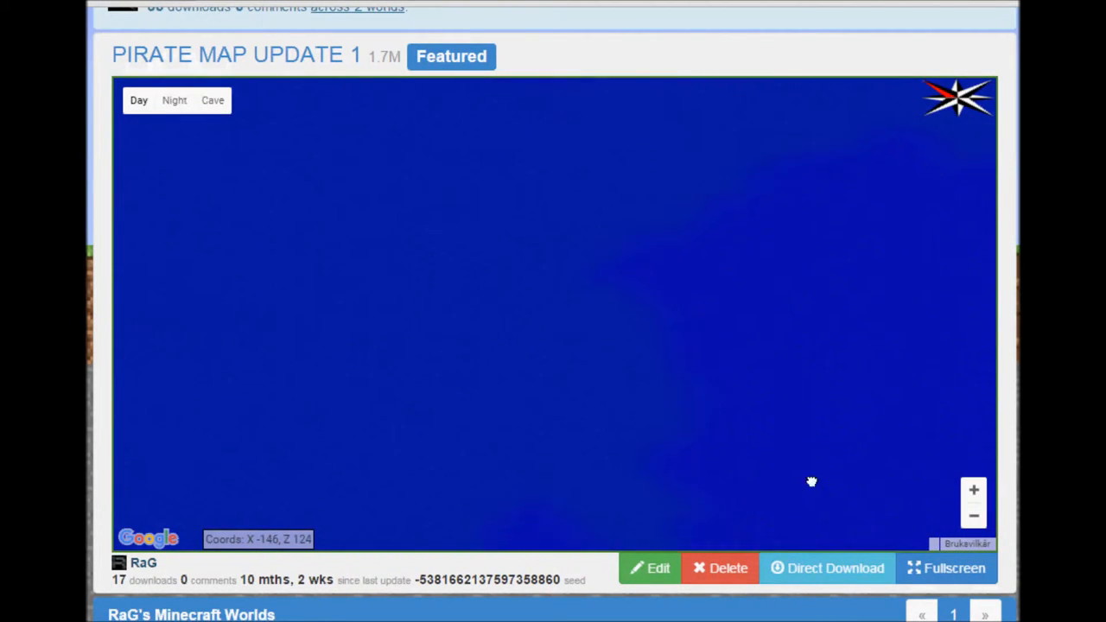
drag(813, 481, 614, 338)
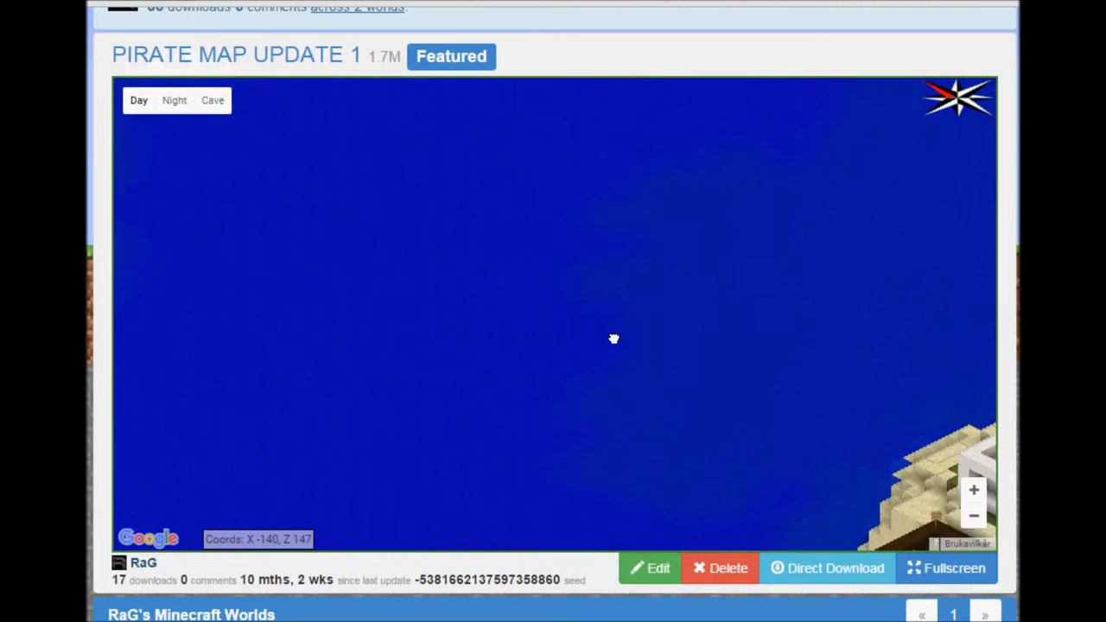
Pan from the island base over to center the offshore pirate ship
drag(613, 338, 731, 284)
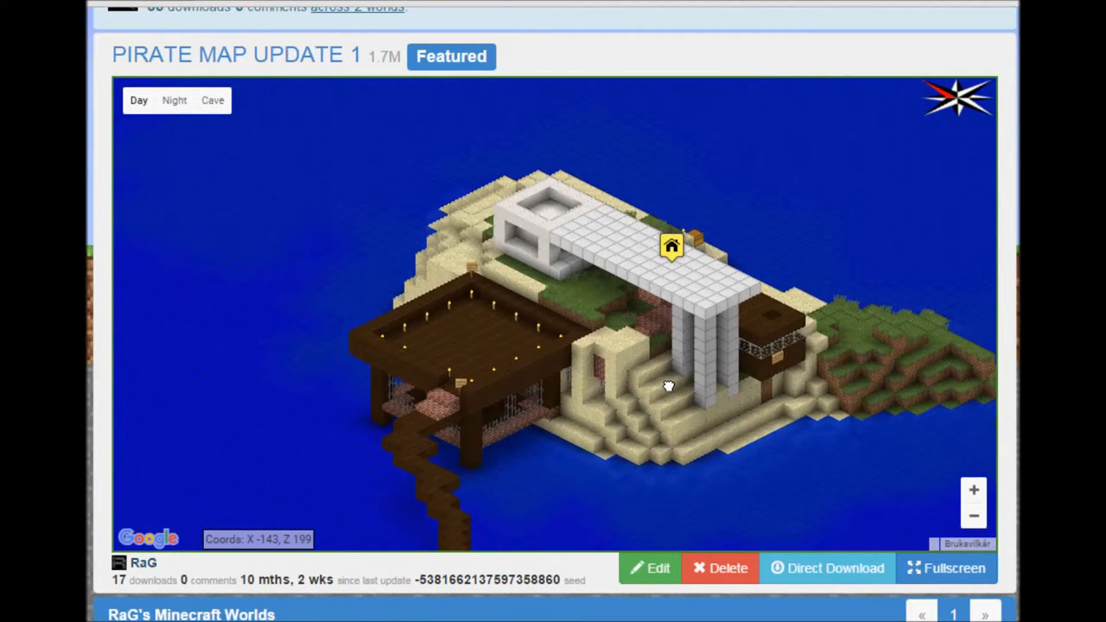
drag(672, 384, 562, 298)
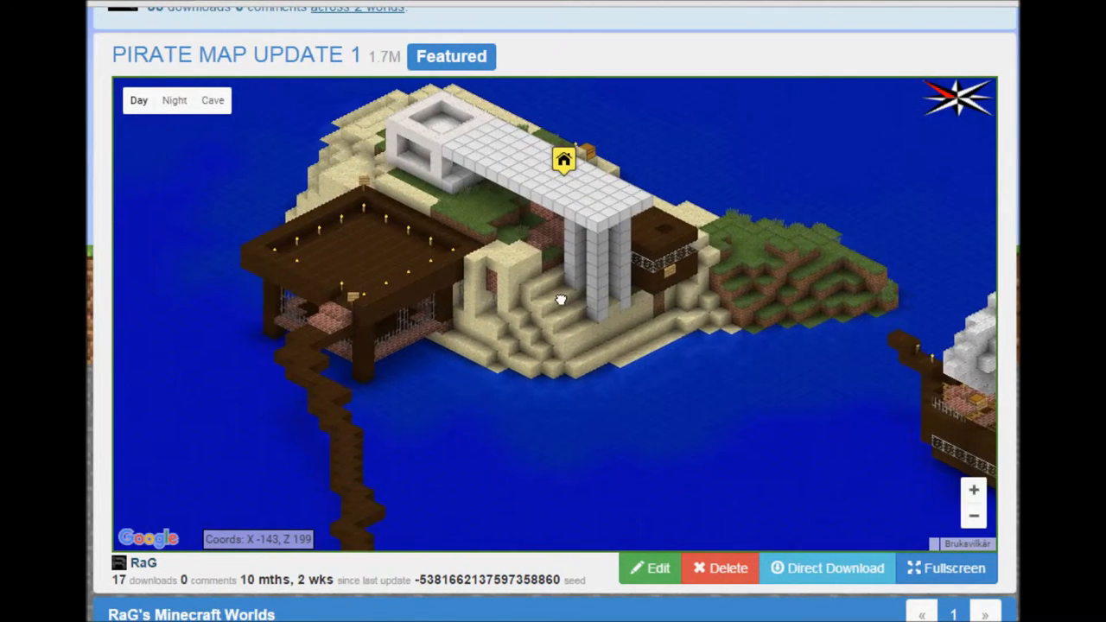
drag(562, 298, 449, 303)
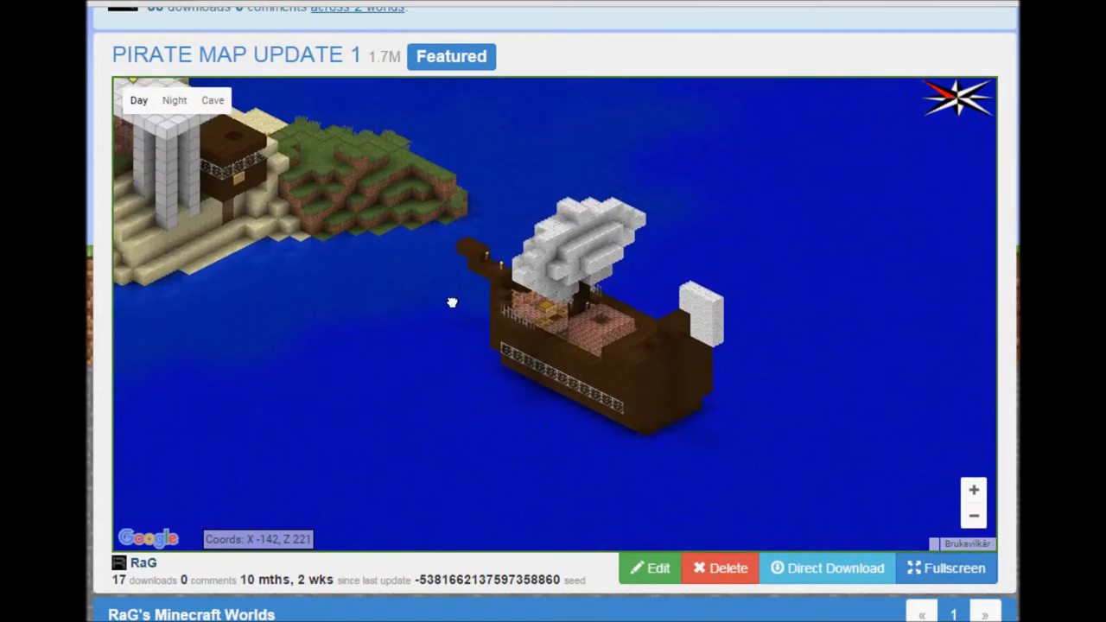
drag(452, 303, 552, 281)
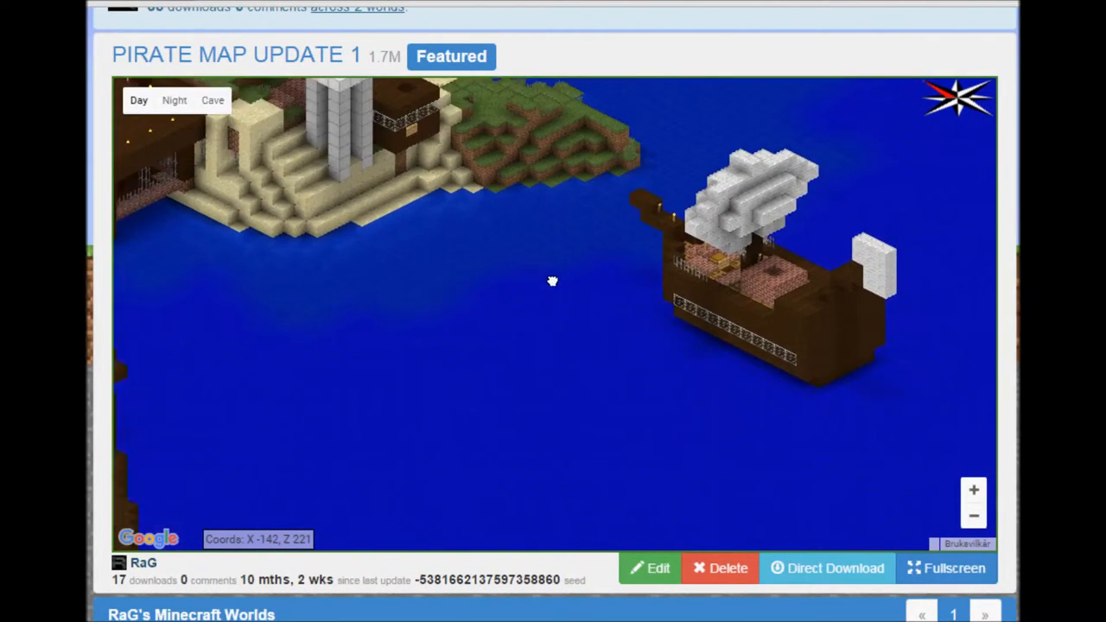
drag(553, 281, 692, 259)
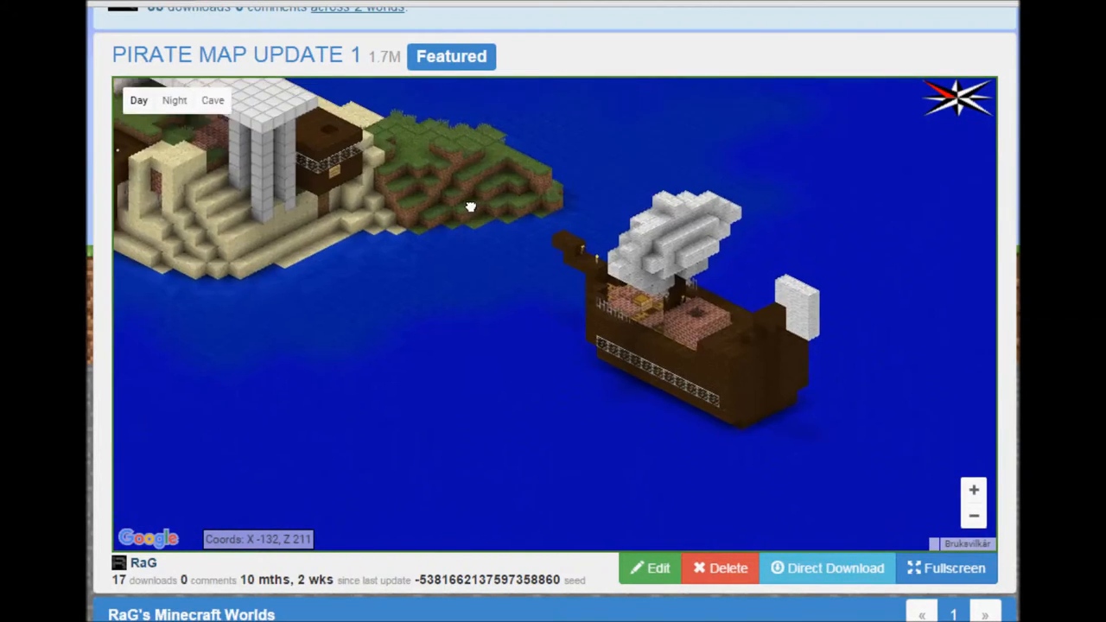
Pan back to the island base and down along the walkway below the dock
drag(471, 206, 484, 261)
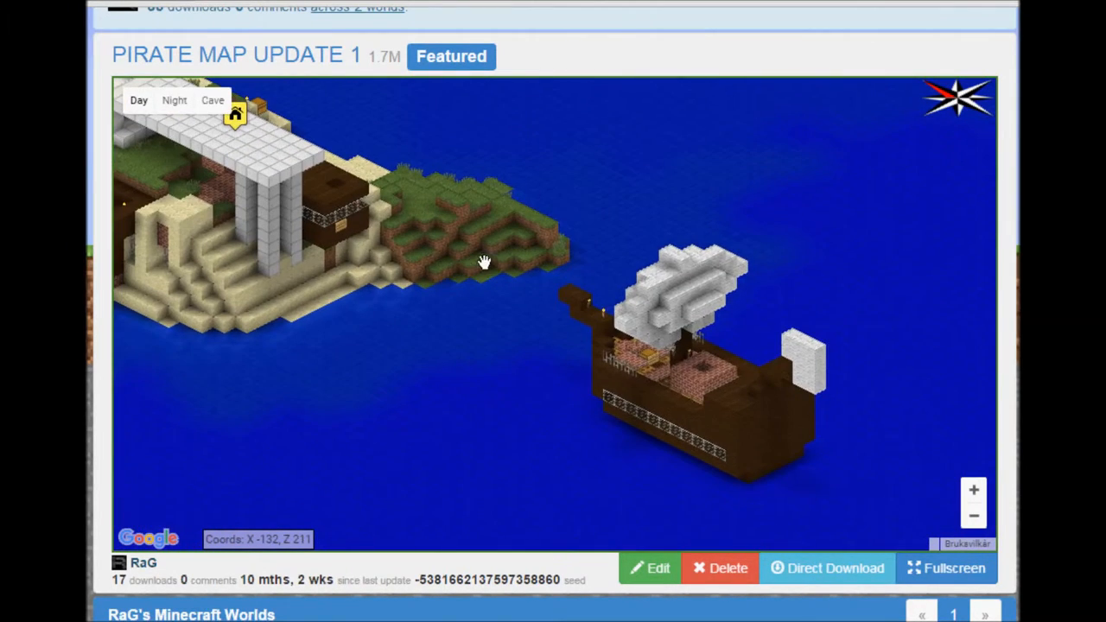
drag(484, 262, 469, 370)
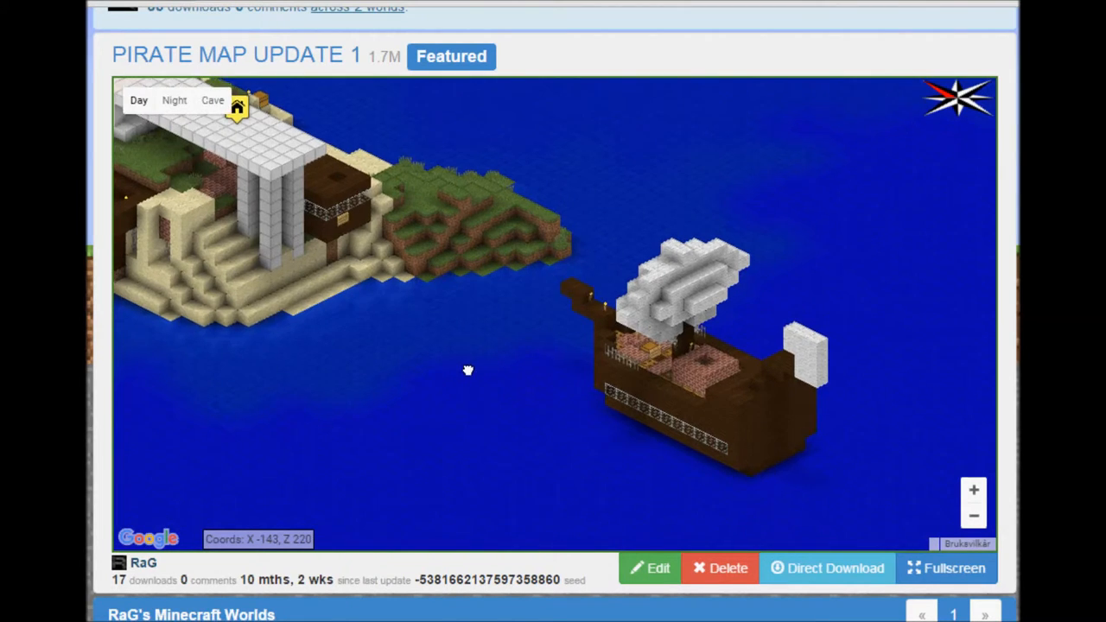
drag(470, 370, 650, 294)
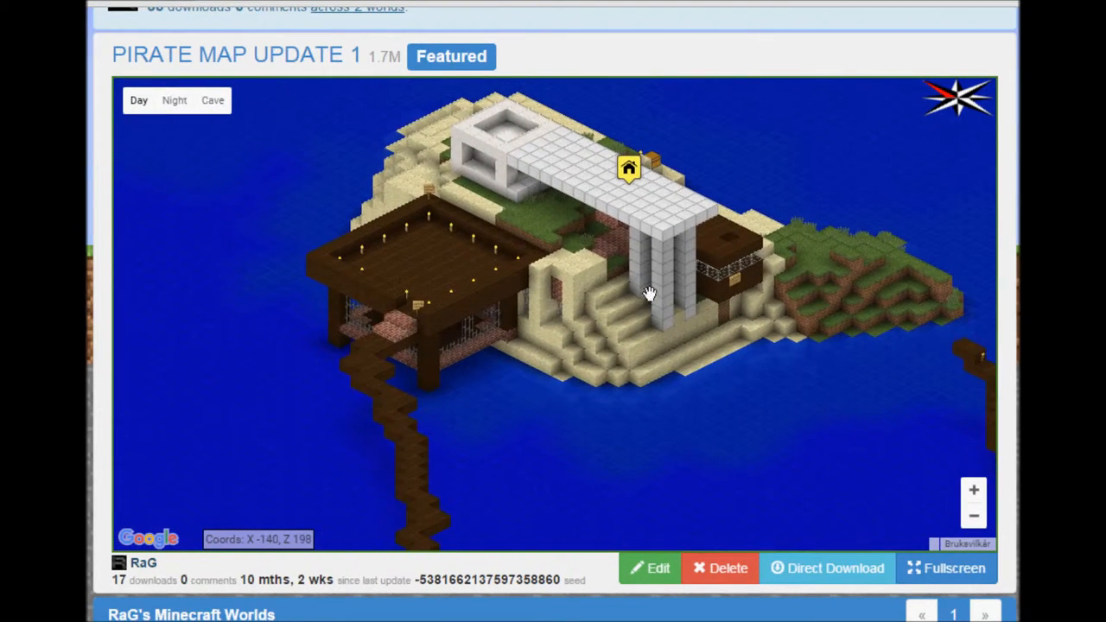
drag(649, 294, 474, 361)
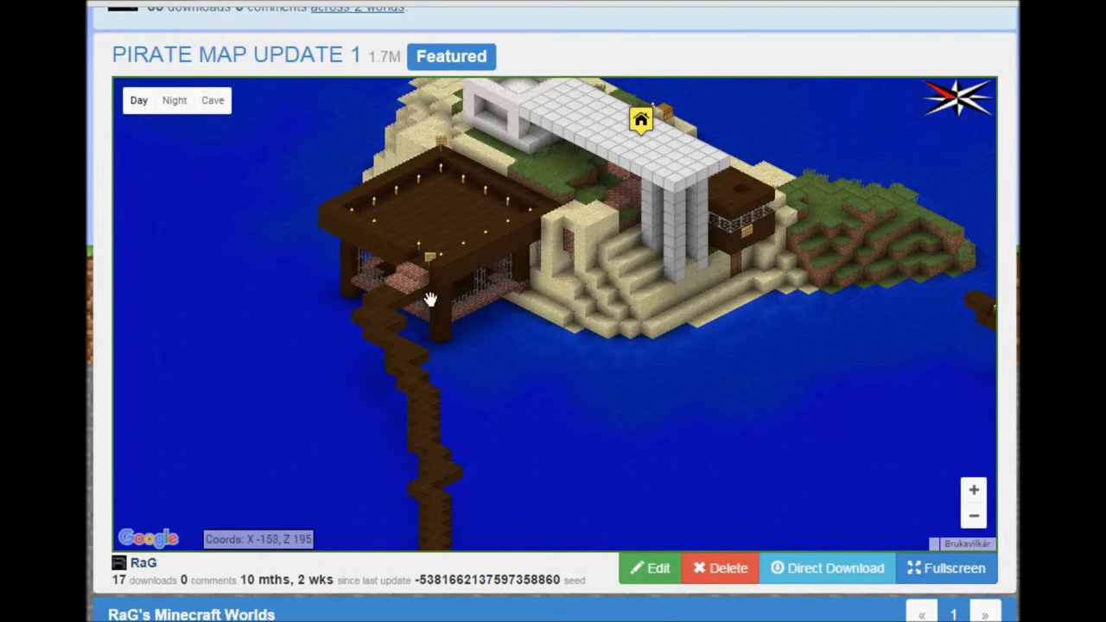
Follow the wooden walkway to the sandy islet, then pan back to base and ship
drag(432, 299, 577, 23)
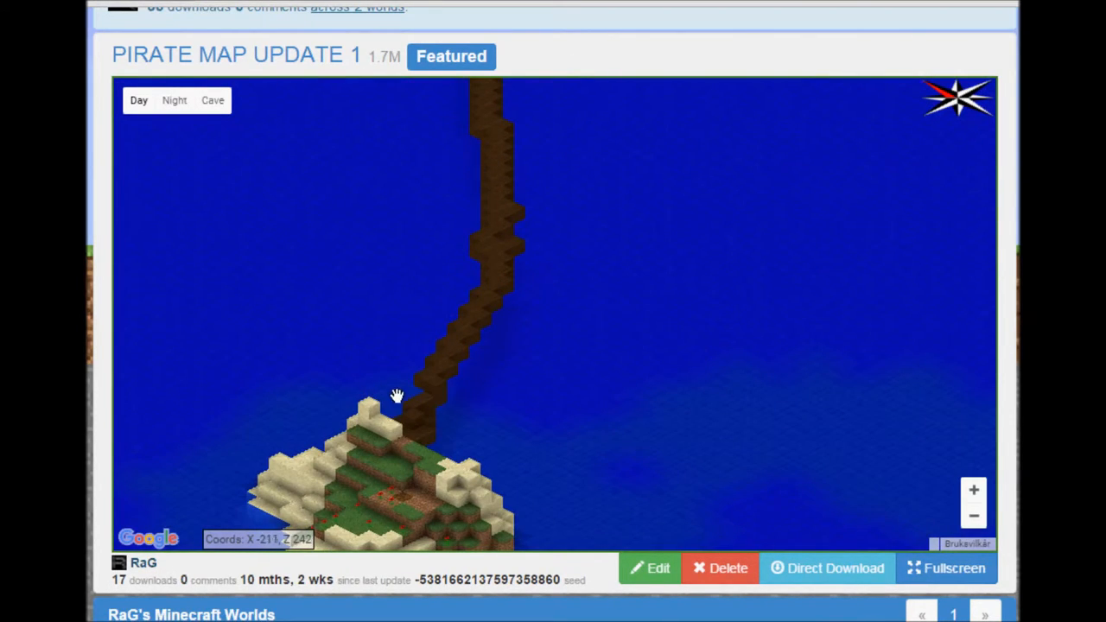
drag(397, 396, 522, 176)
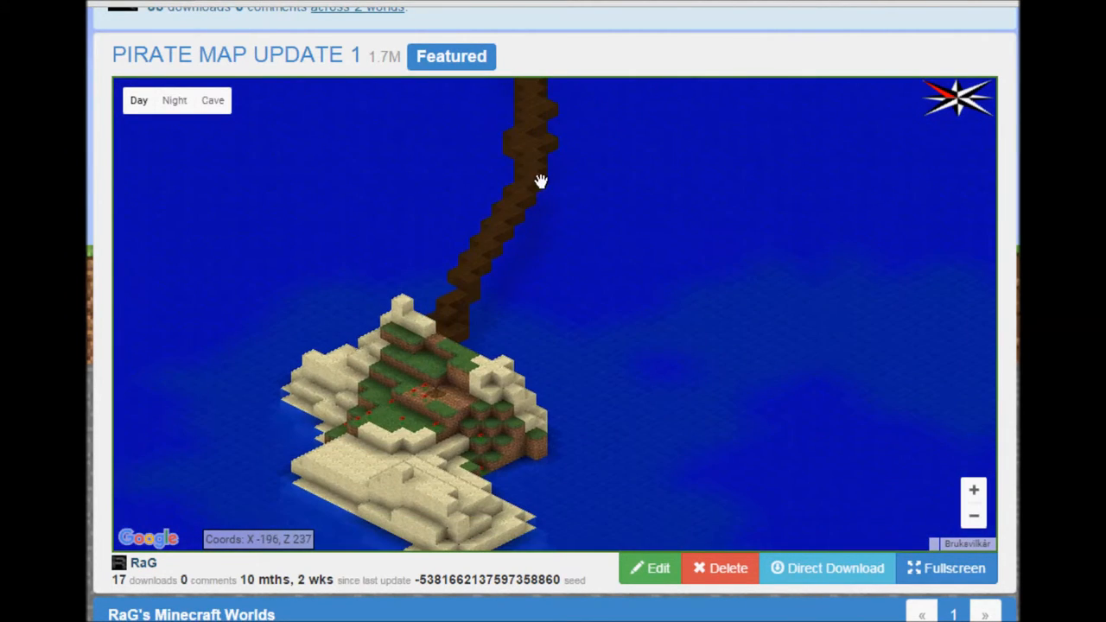
drag(540, 181, 432, 405)
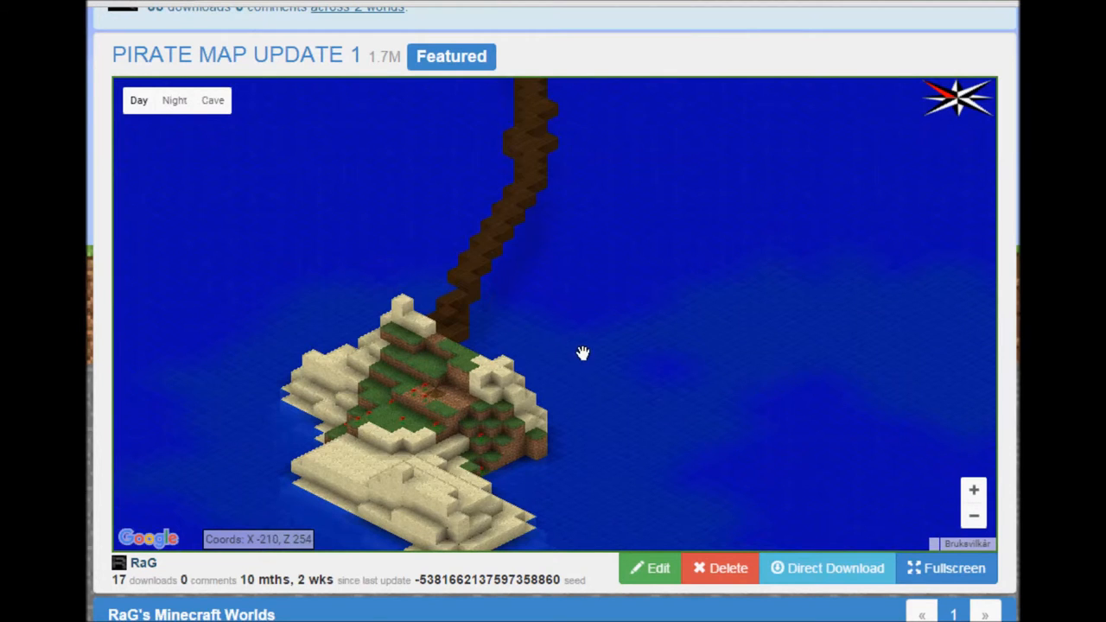
drag(583, 352, 622, 270)
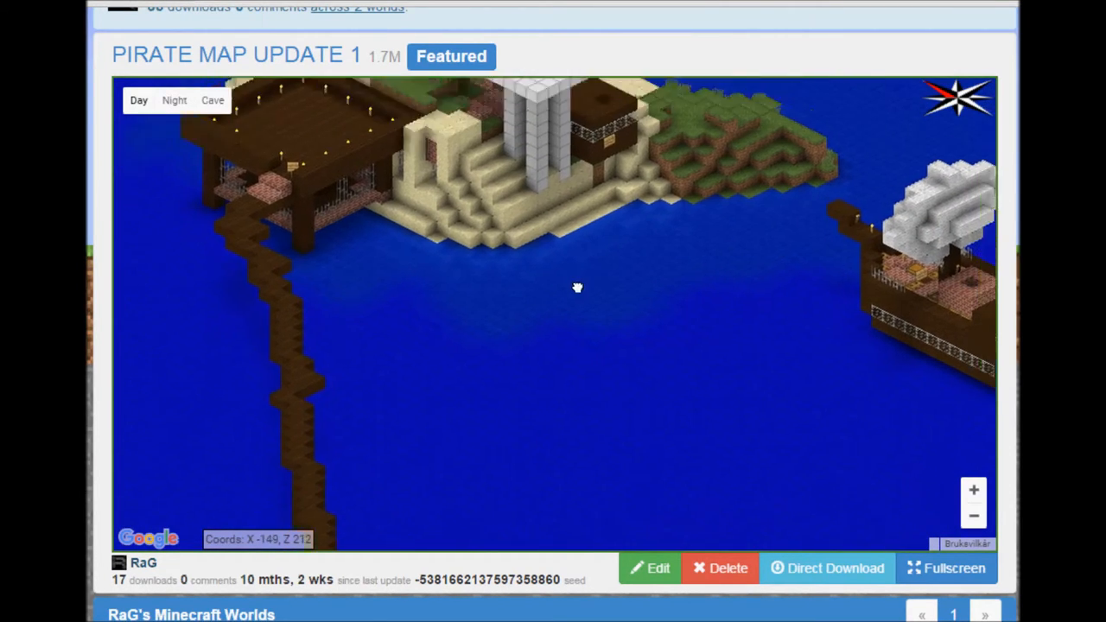
Fit the temple-roofed base, grassy point and whole moored pirate ship in one view
drag(577, 288, 660, 279)
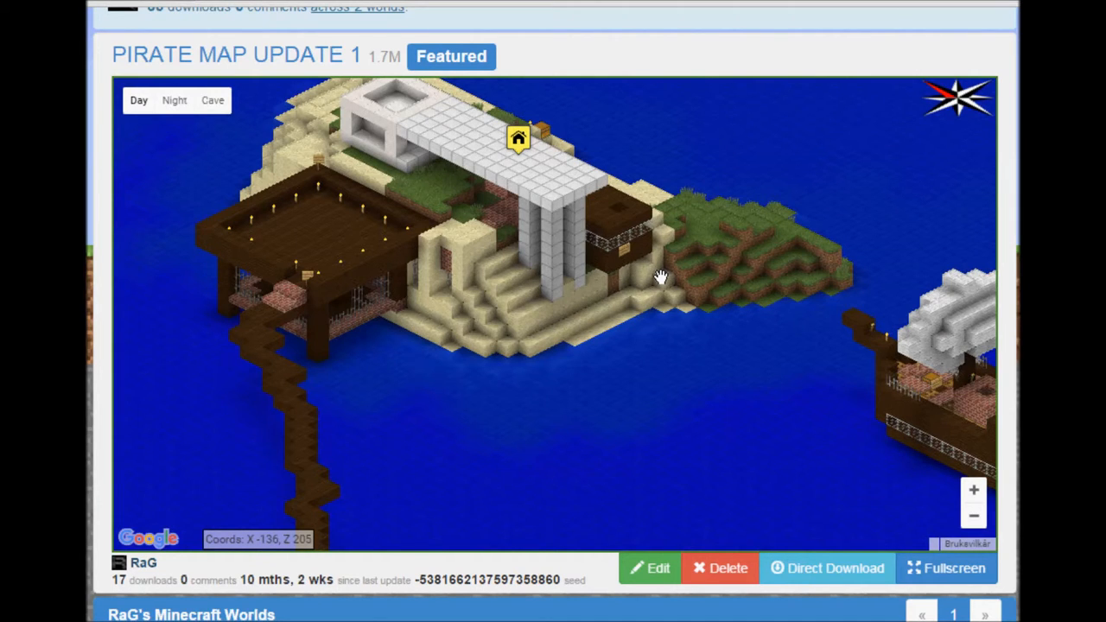
drag(661, 277, 686, 229)
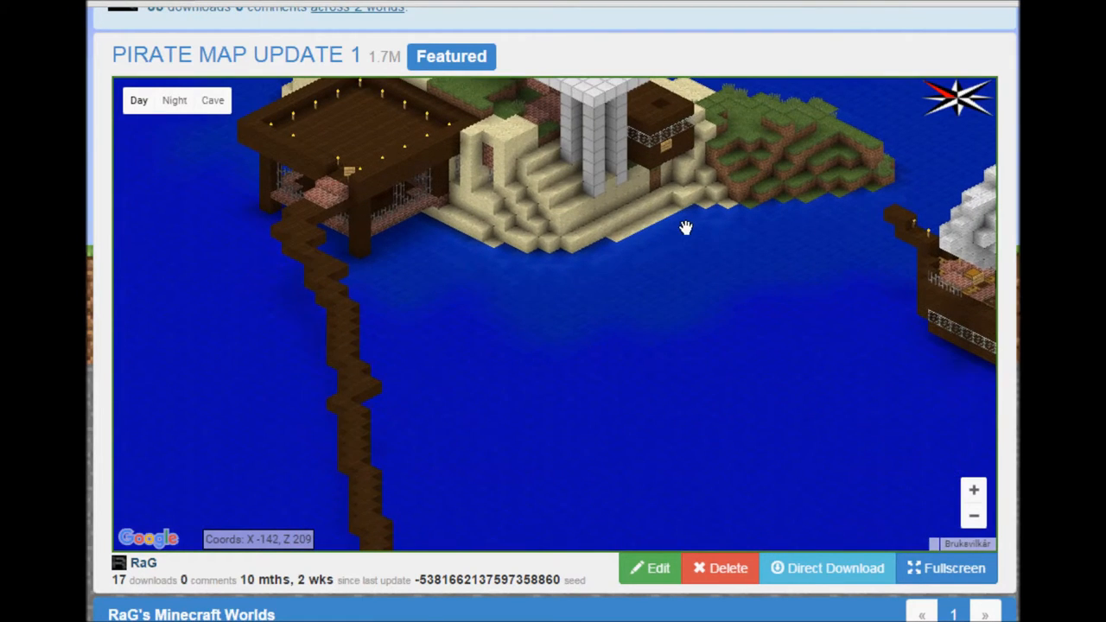
drag(686, 229, 432, 407)
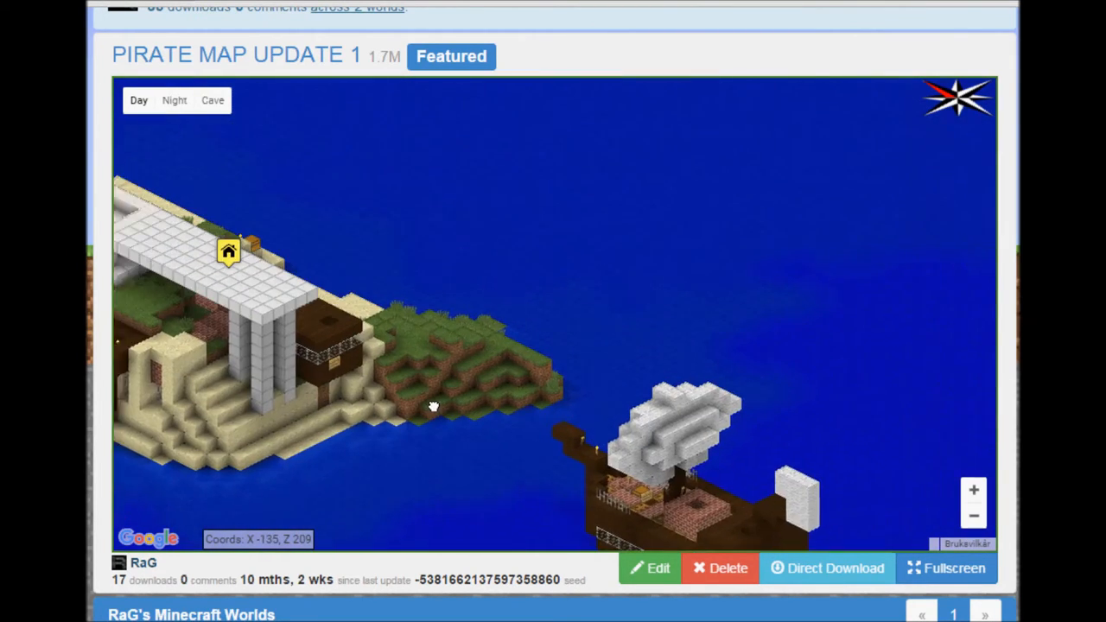
drag(432, 406, 519, 381)
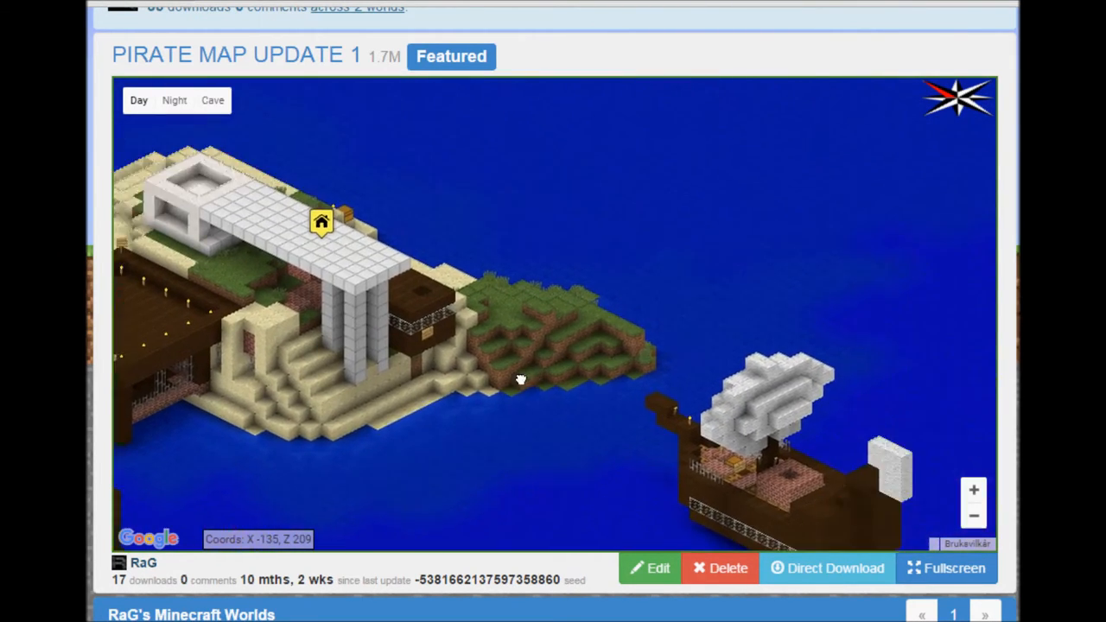
drag(519, 380, 557, 346)
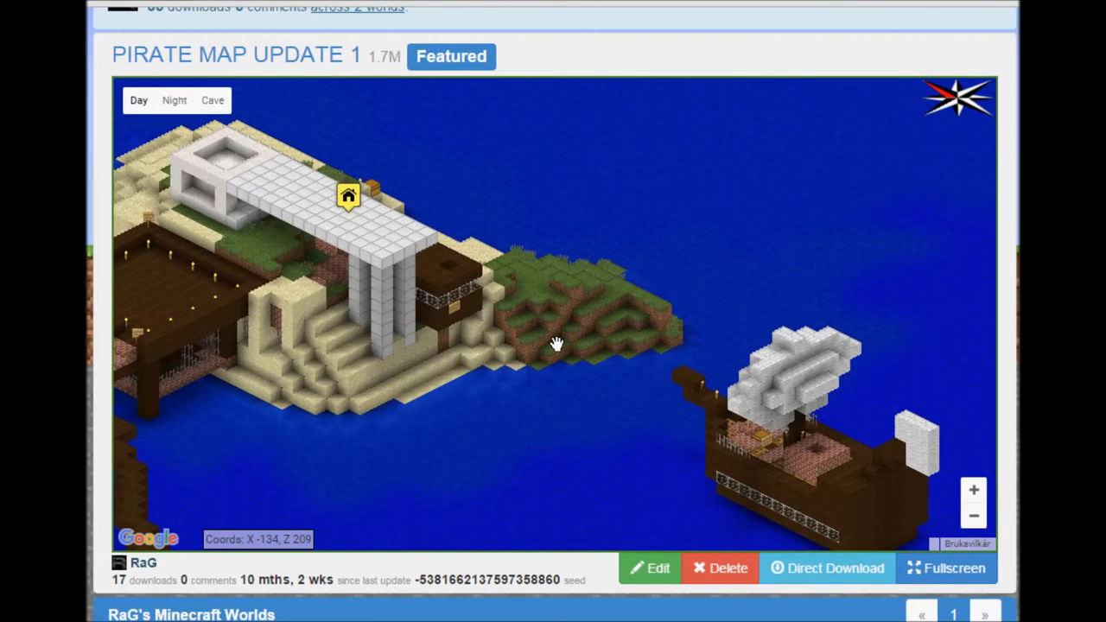
drag(557, 346, 614, 268)
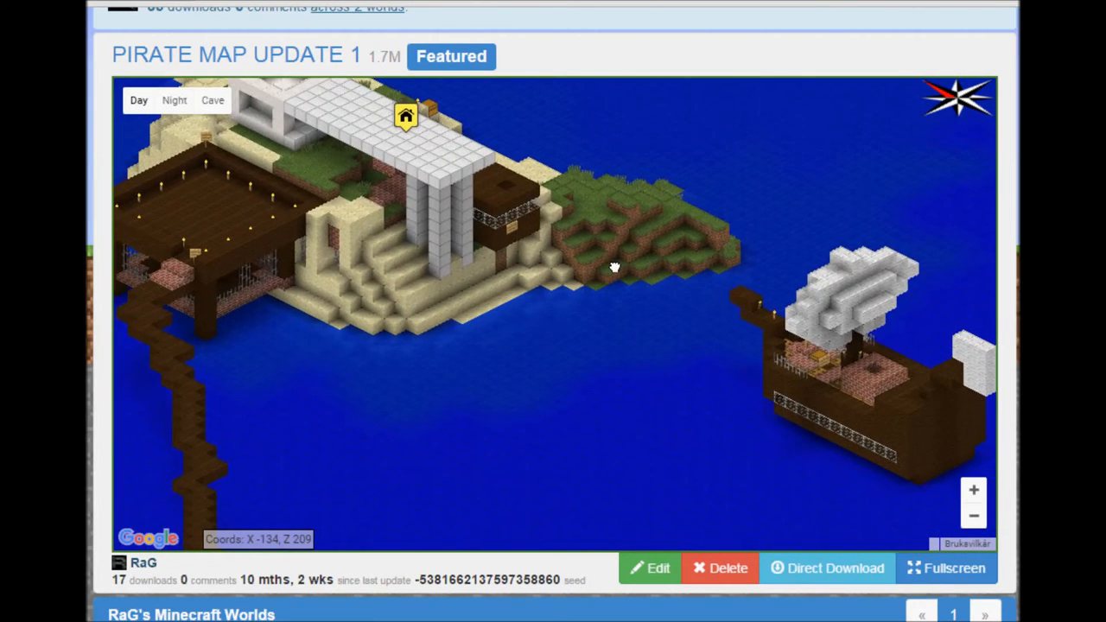